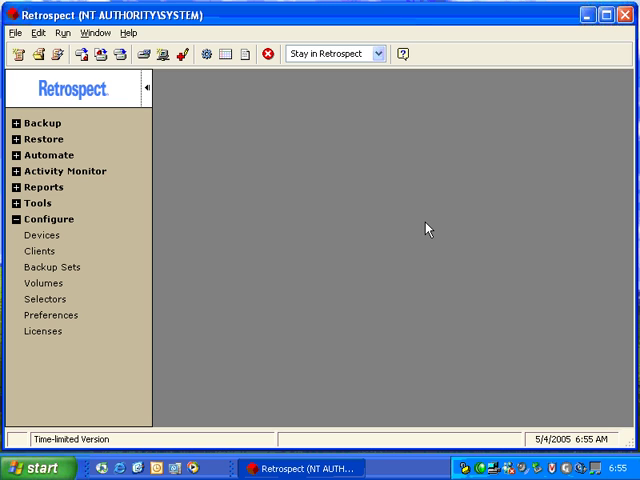
pyautogui.moveTo(172, 224)
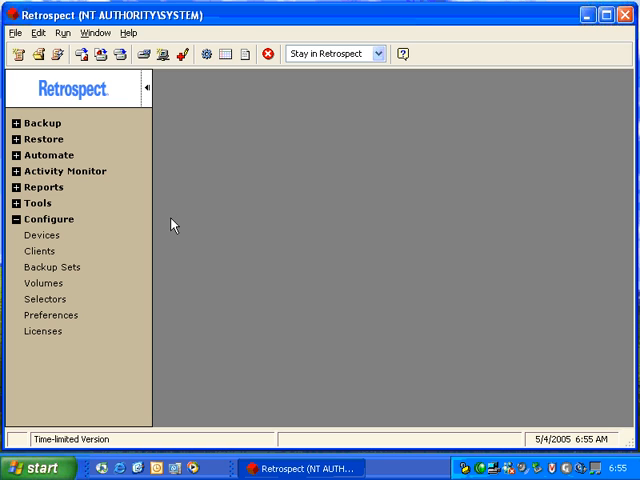
# Show the Storage Devices window from Configure > Devices, listing the Teac CD-RW drive
pyautogui.click(40, 236)
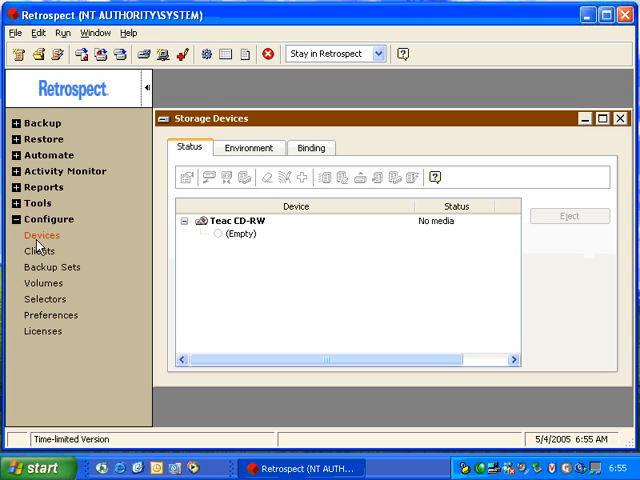
# Select the Teac CD-RW entry so it reports Ready with the 1-Backup Set A disc
pyautogui.click(230, 220)
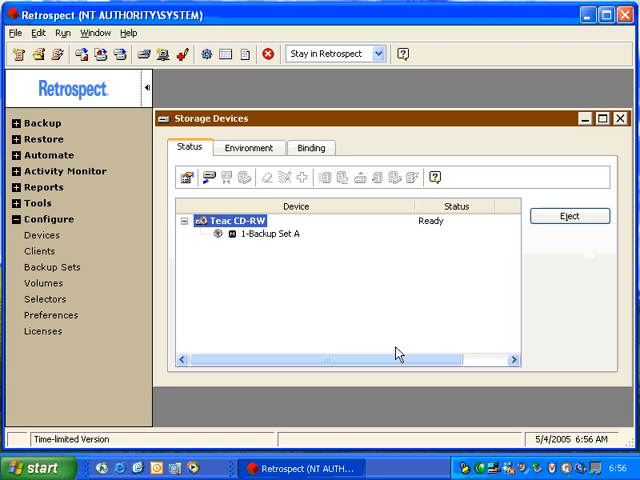
pyautogui.moveTo(280, 258)
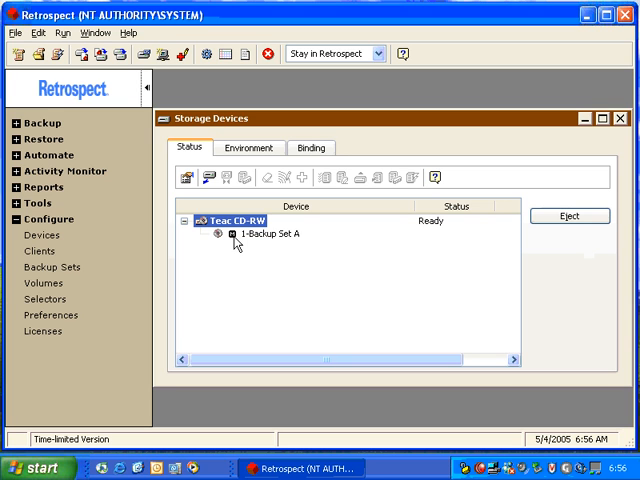
pyautogui.moveTo(258, 240)
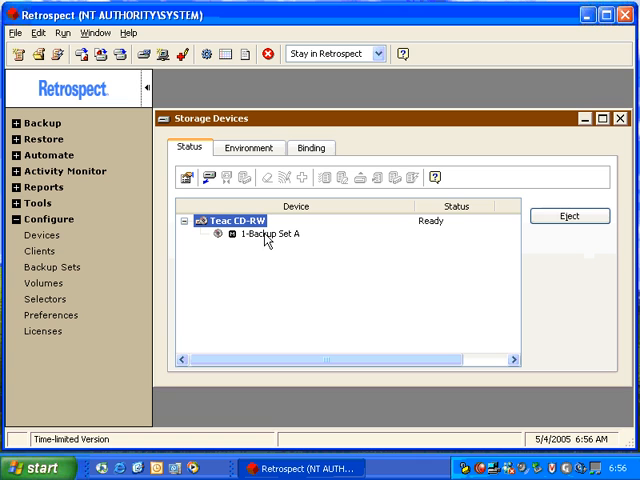
pyautogui.moveTo(404, 248)
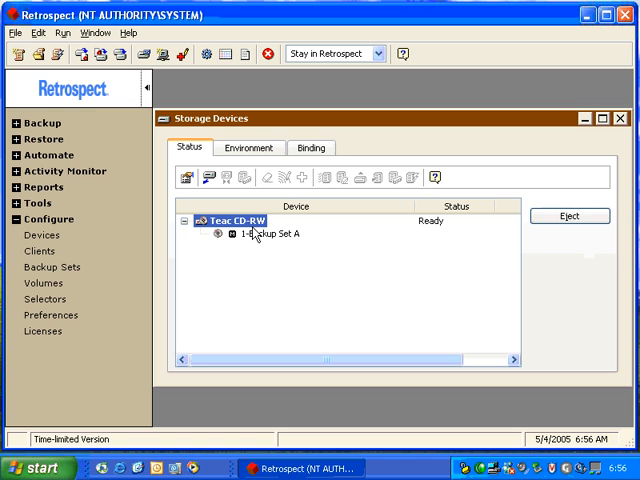
pyautogui.moveTo(256, 234)
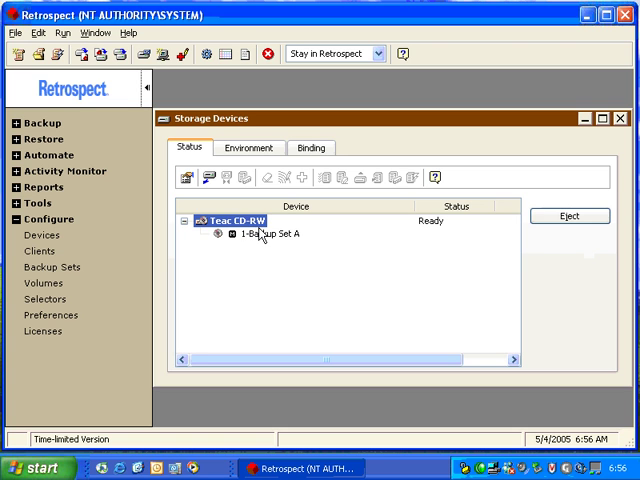
pyautogui.rightClick(250, 234)
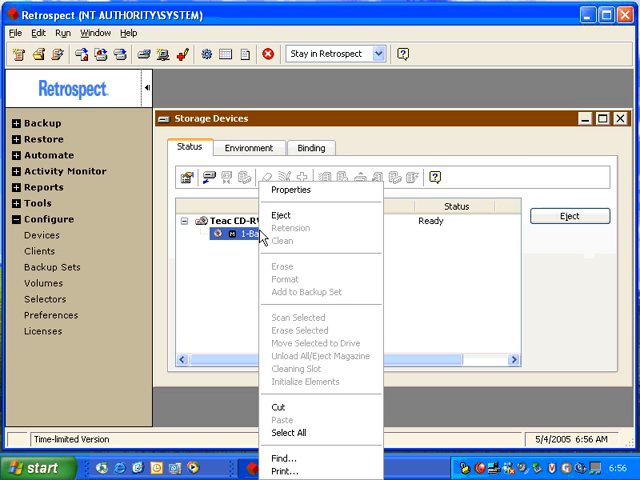
pyautogui.click(288, 204)
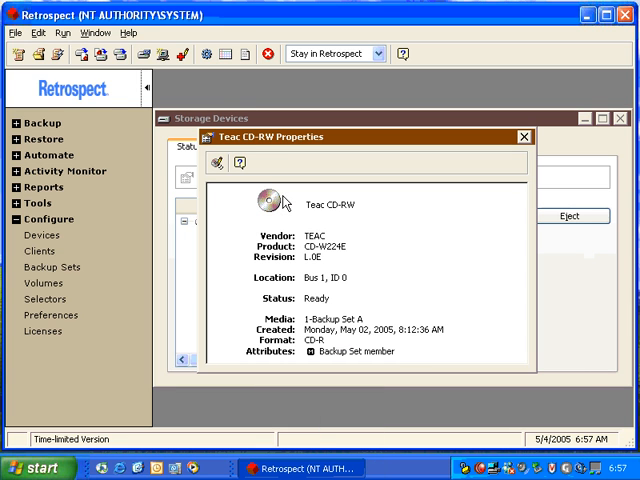
pyautogui.moveTo(456, 244)
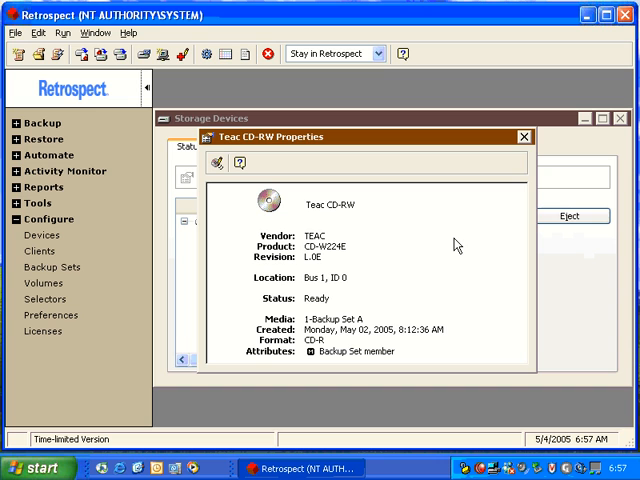
pyautogui.click(528, 136)
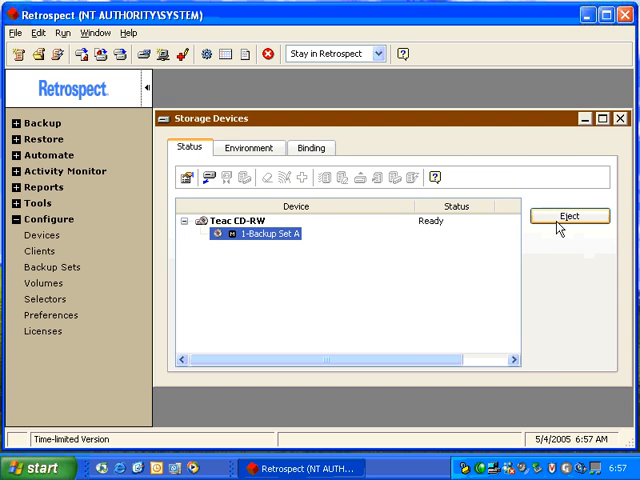
pyautogui.moveTo(460, 264)
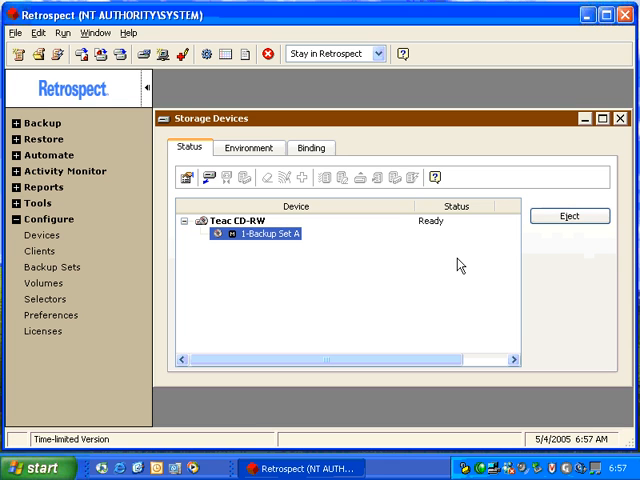
pyautogui.moveTo(266, 130)
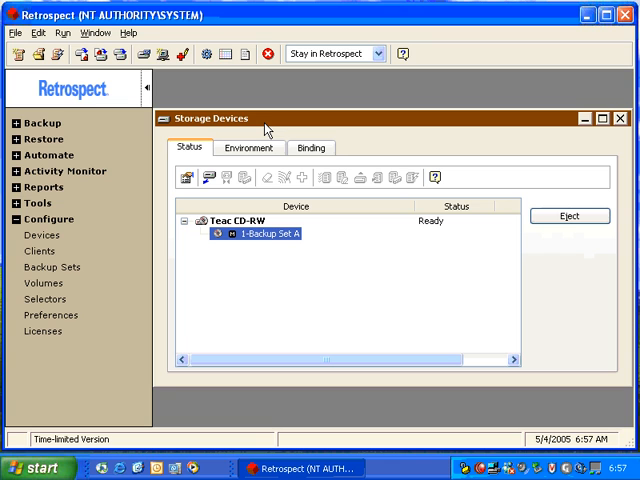
pyautogui.moveTo(270, 200)
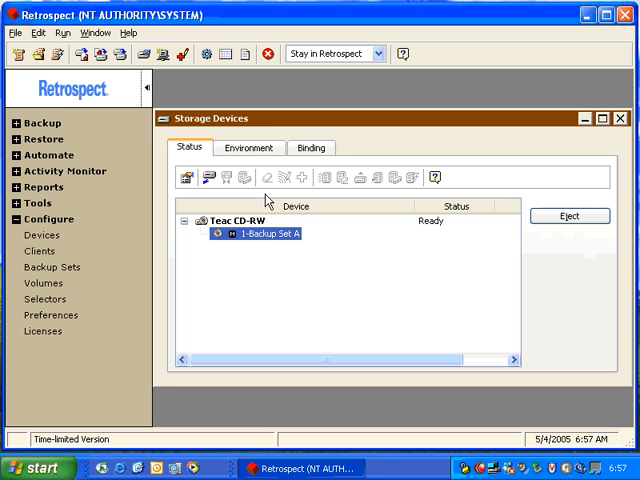
pyautogui.moveTo(268, 240)
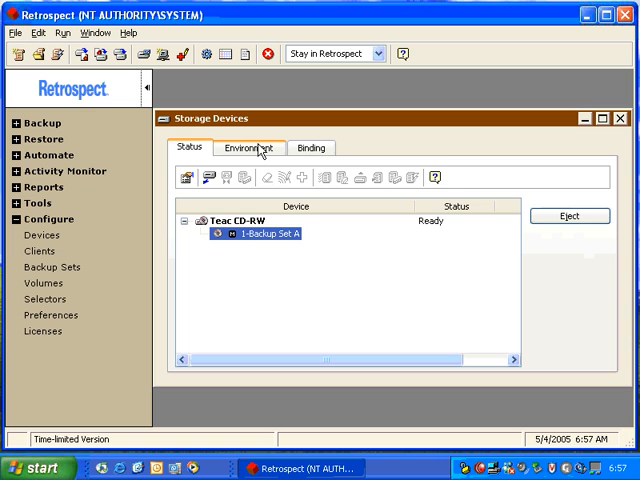
# Switch to the Environment view listing the TEAC CD-W224E and its Teac CD-RW (1.36) driver
pyautogui.click(260, 148)
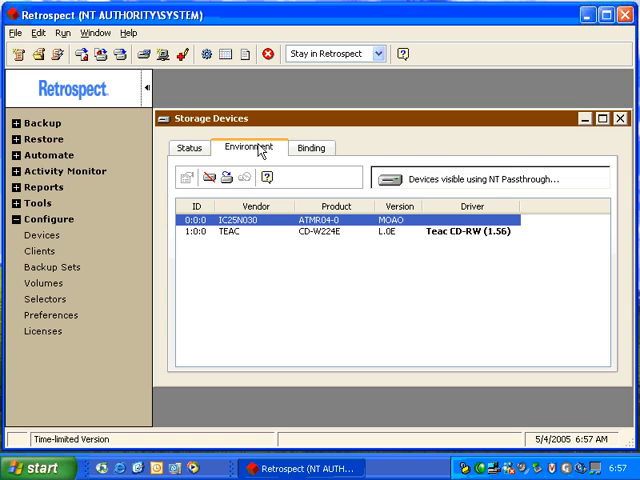
pyautogui.moveTo(256, 228)
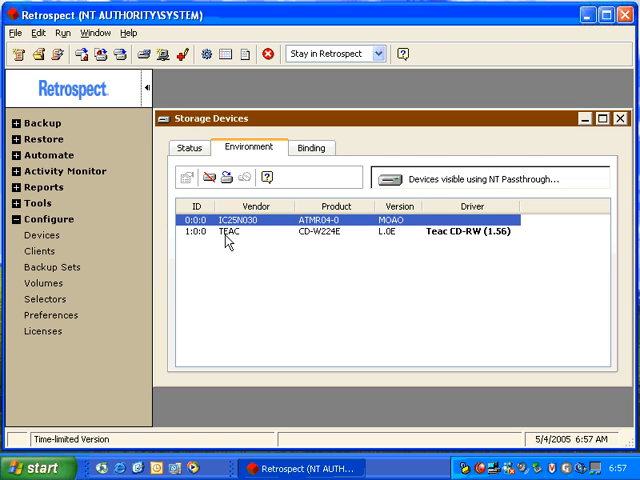
pyautogui.moveTo(312, 240)
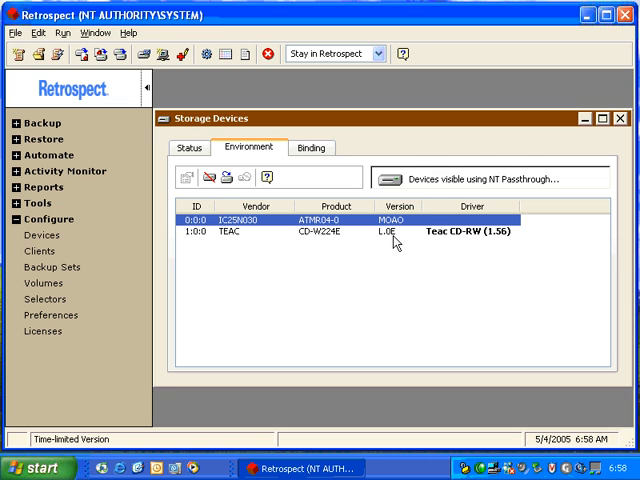
pyautogui.moveTo(494, 238)
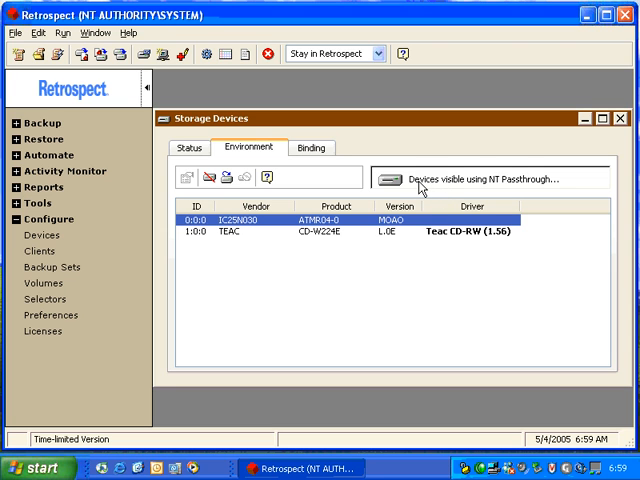
pyautogui.moveTo(488, 184)
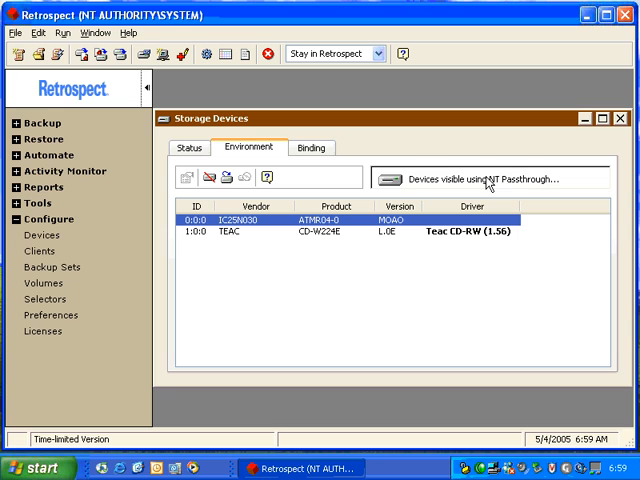
pyautogui.moveTo(616, 192)
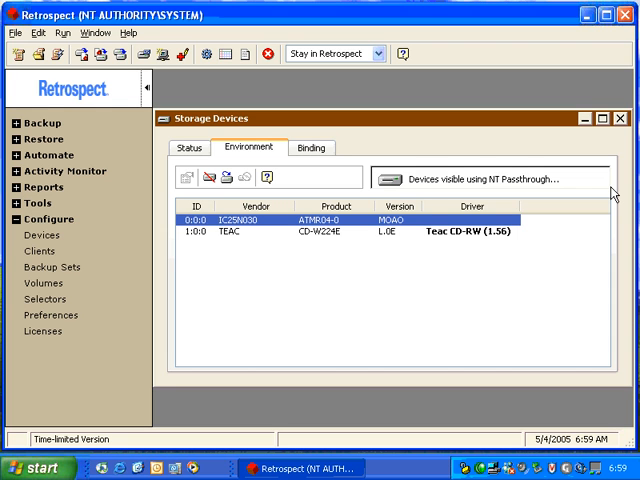
pyautogui.moveTo(188, 260)
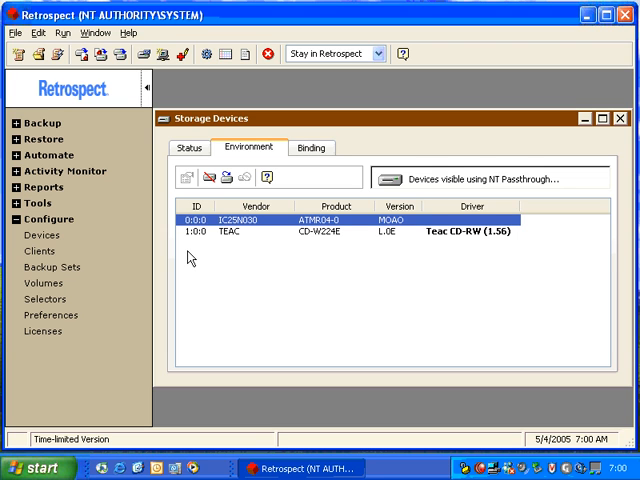
pyautogui.moveTo(220, 240)
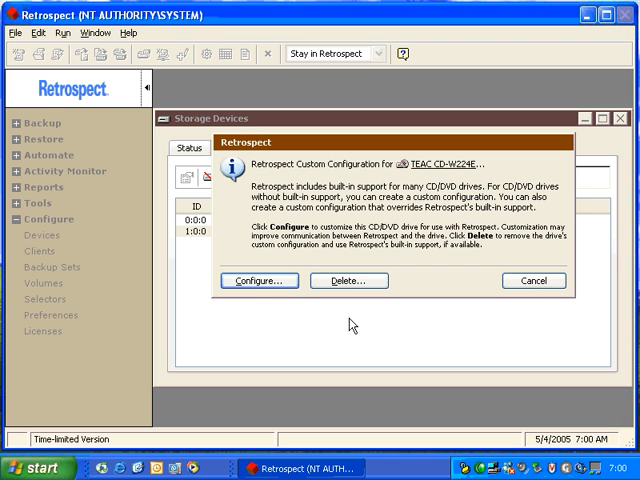
pyautogui.click(532, 280)
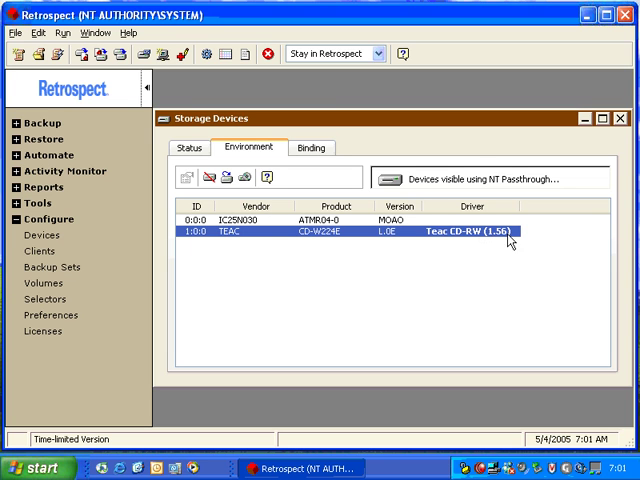
pyautogui.moveTo(524, 244)
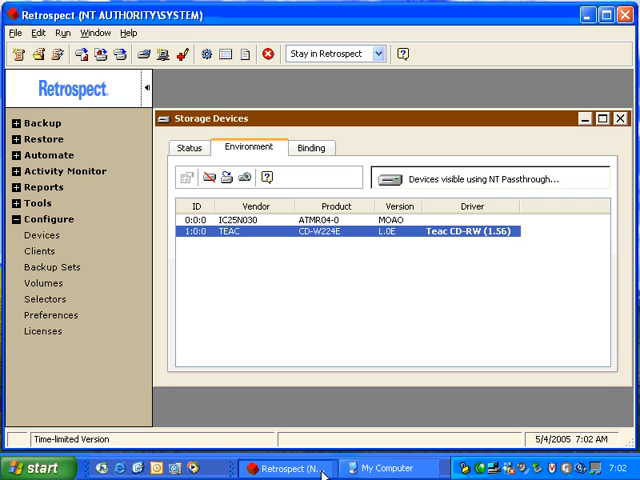
pyautogui.moveTo(176, 376)
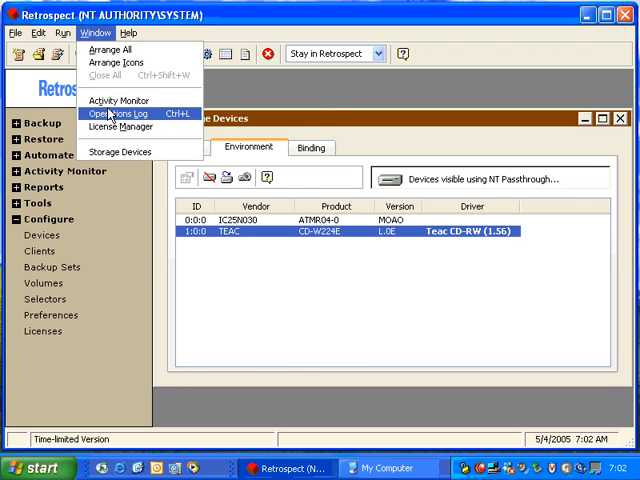
# Check Retrospect Update version 7.0.3.101 in the Operations Log, then return to Storage Devices
pyautogui.click(108, 116)
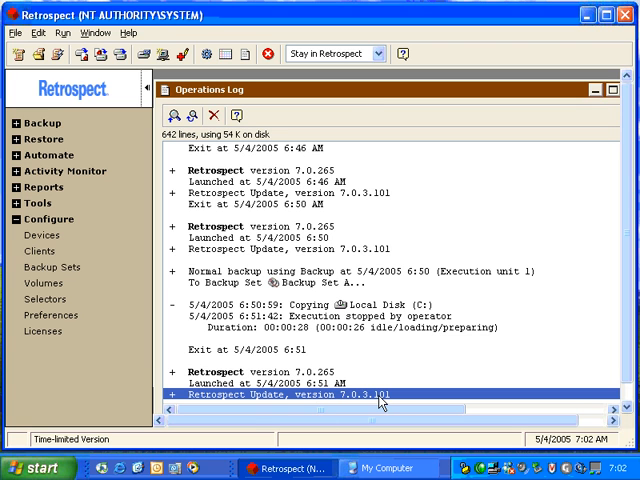
pyautogui.moveTo(400, 360)
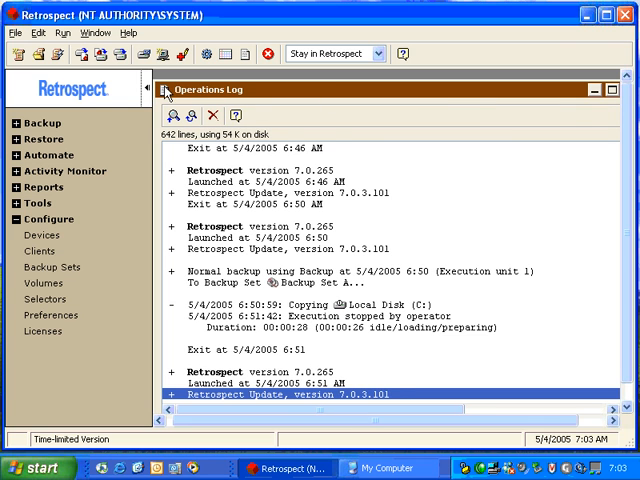
pyautogui.click(40, 234)
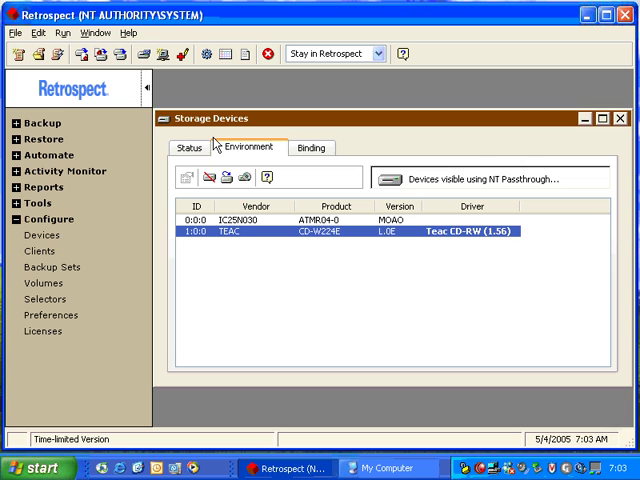